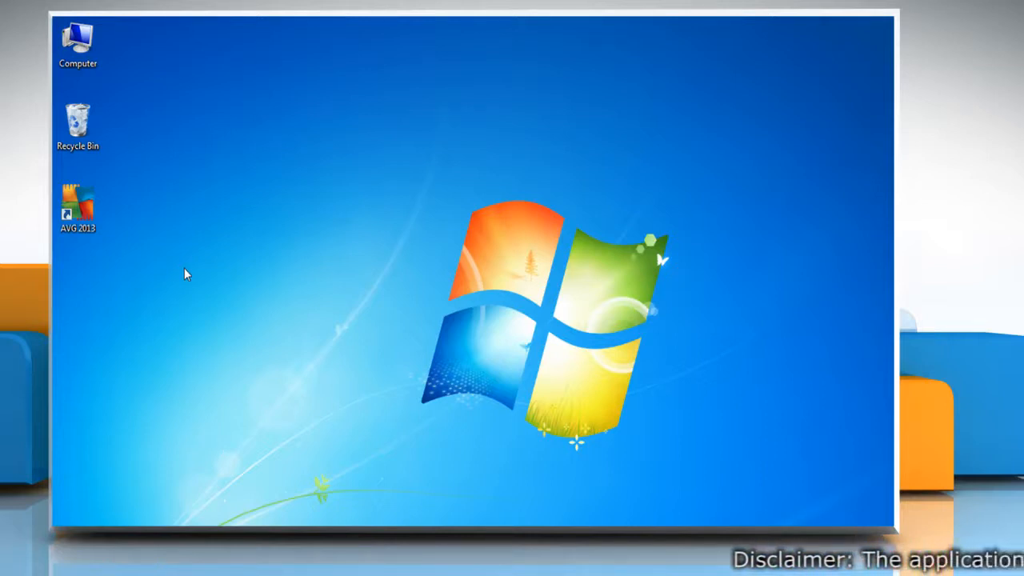
- Open AVG Internet Security 2013 from its desktop icon's right-click menu
{"action": "right_click", "coordinate": [77, 208]}
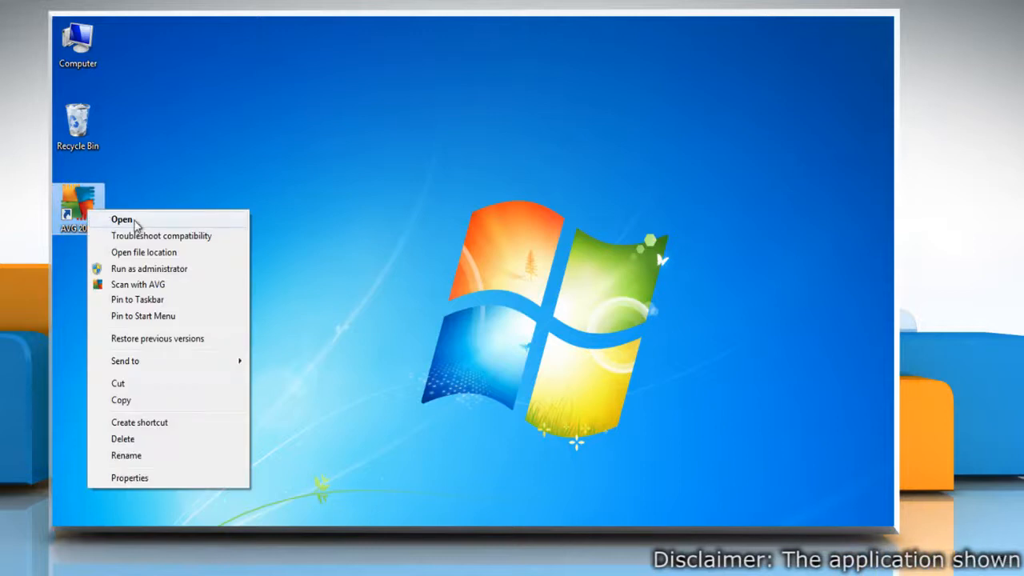
{"action": "left_click", "coordinate": [122, 219]}
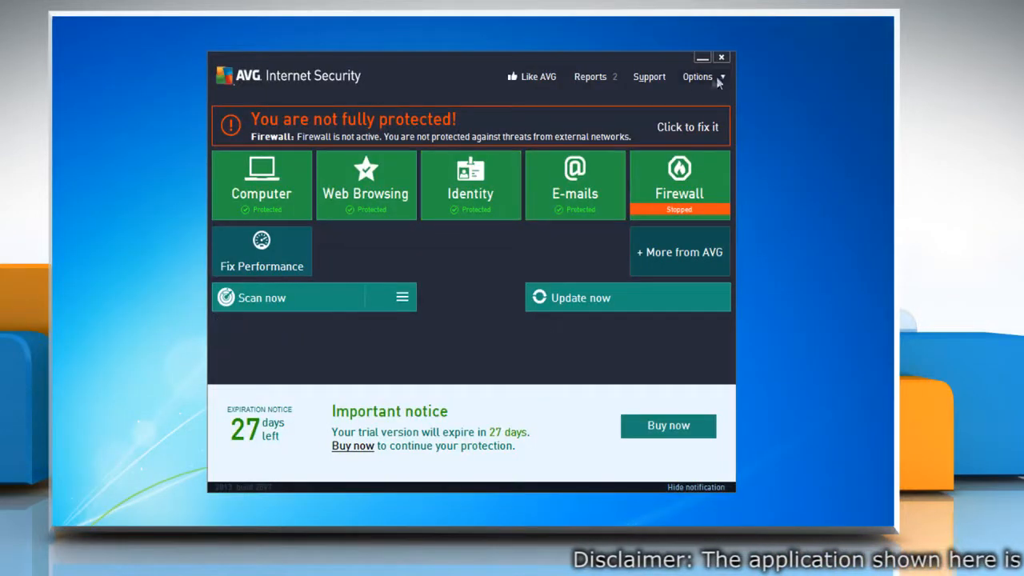
- Open the firewall settings in Expert mode and show the Defined networks section
{"action": "left_click", "coordinate": [698, 76]}
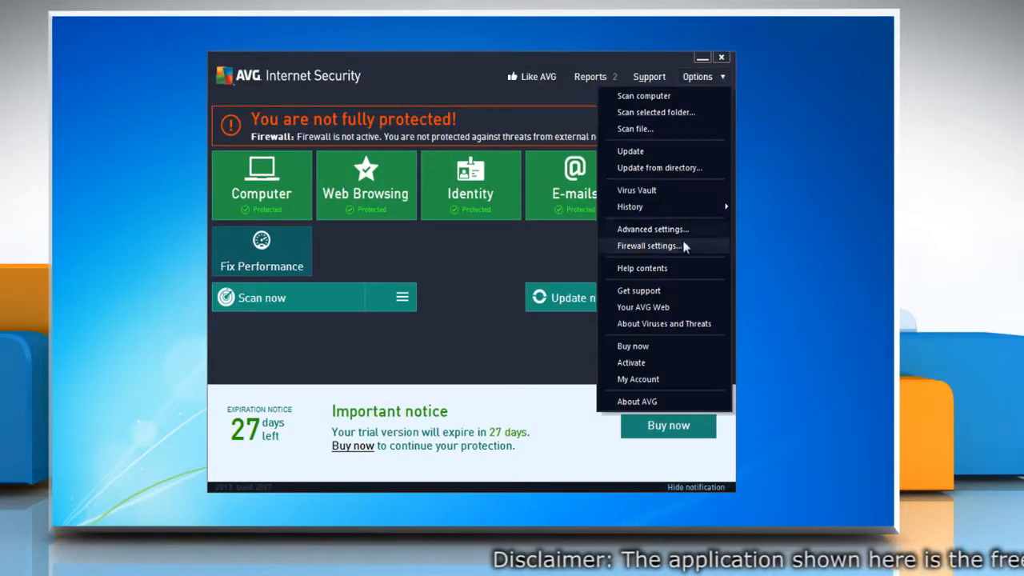
{"action": "left_click", "coordinate": [649, 246]}
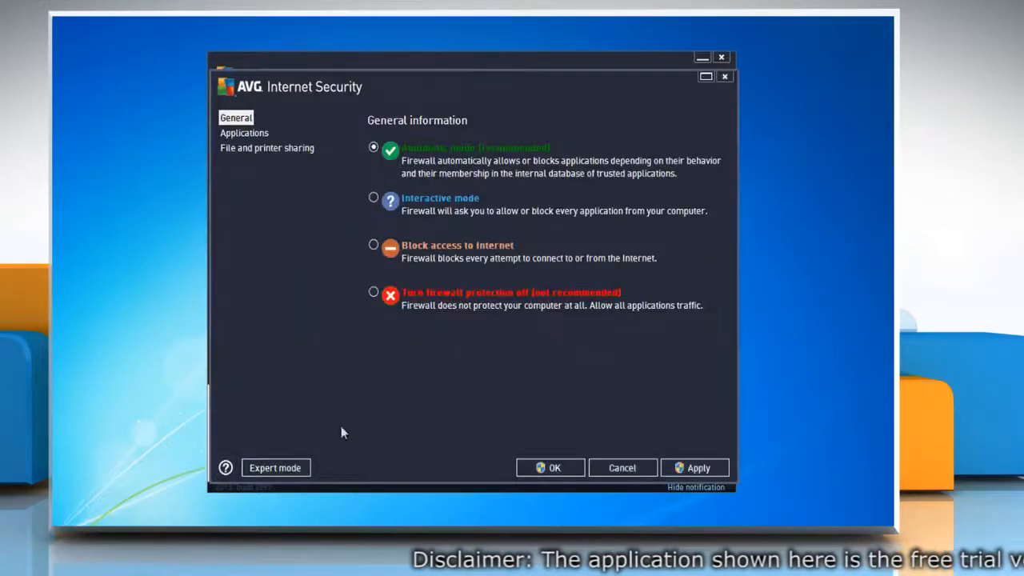
{"action": "left_click", "coordinate": [275, 467]}
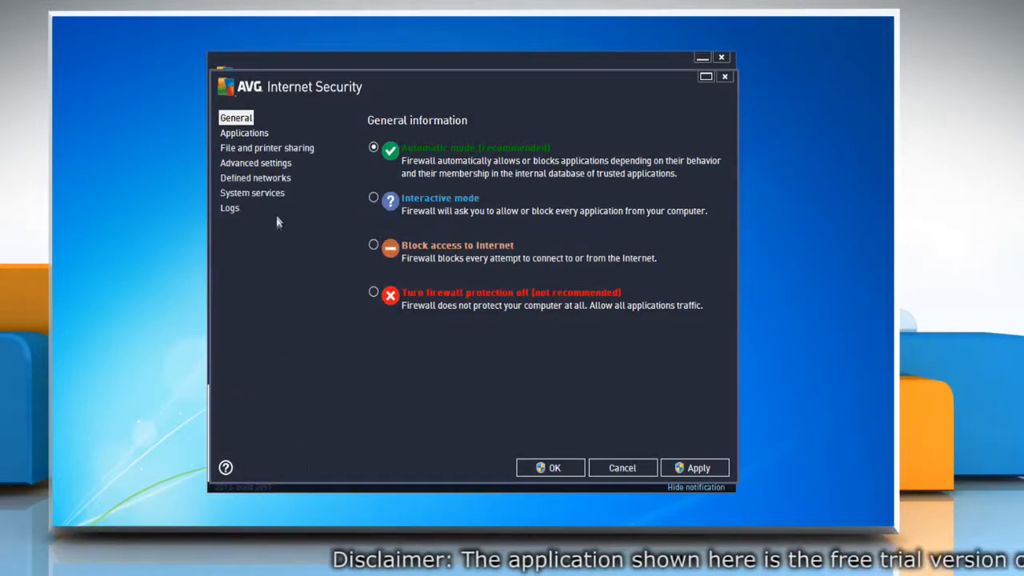
{"action": "left_click", "coordinate": [255, 178]}
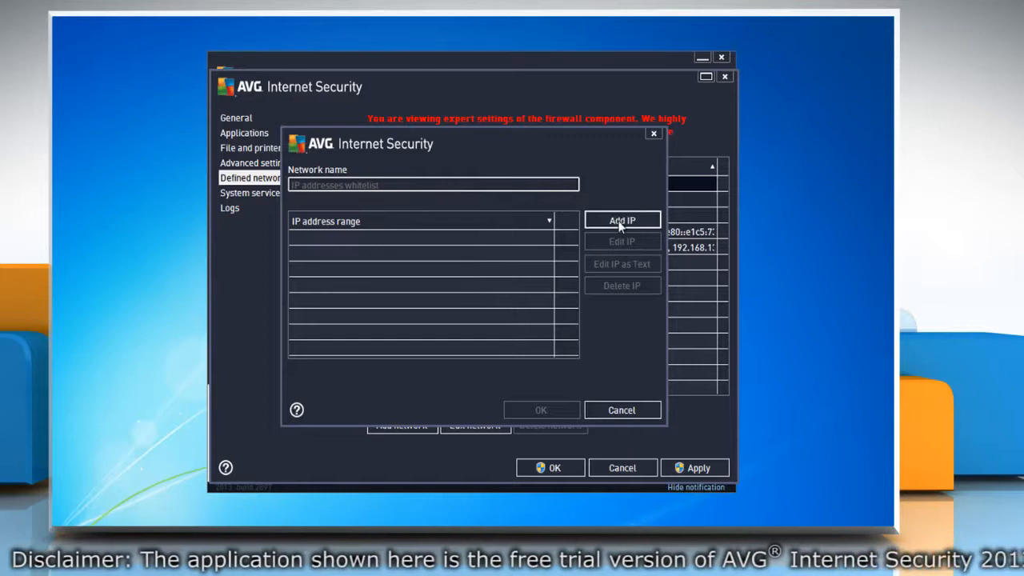
- Add 10.0.4.12 as a single IP to the whitelist network and save it
{"action": "left_click", "coordinate": [622, 220]}
{"action": "type", "text": "10 . 0 . 4 . 12"}
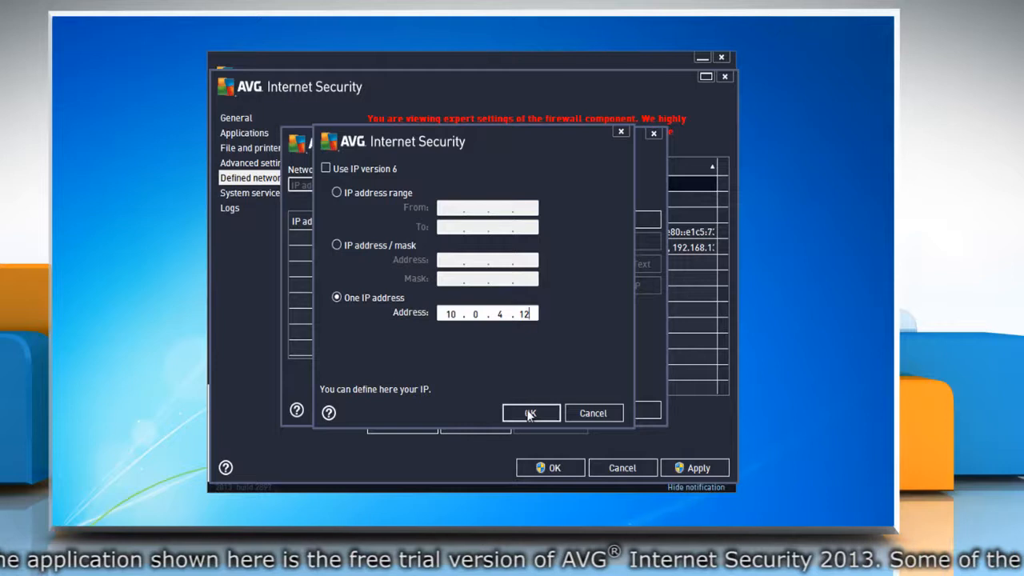
{"action": "left_click", "coordinate": [530, 412]}
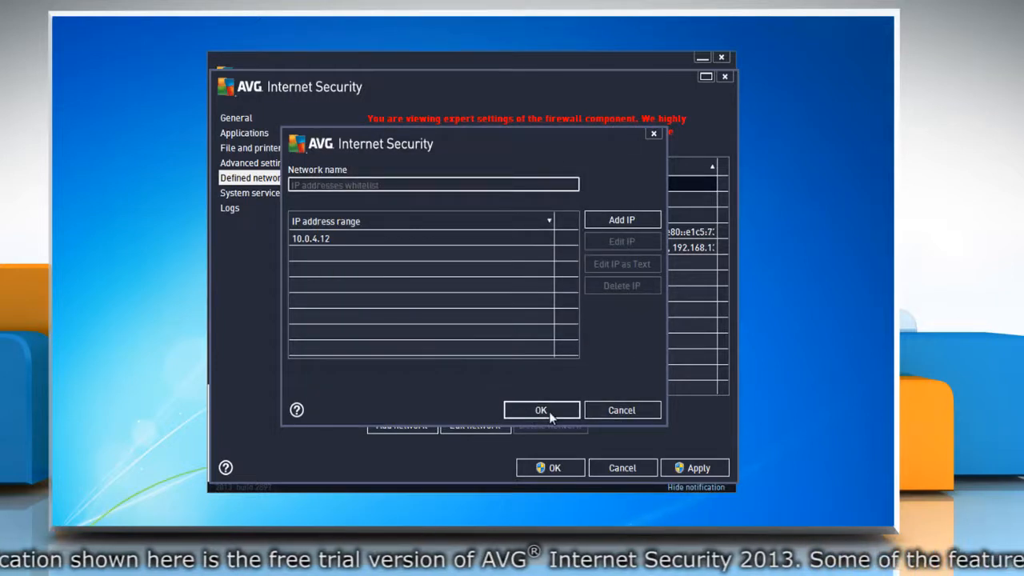
{"action": "left_click", "coordinate": [540, 409]}
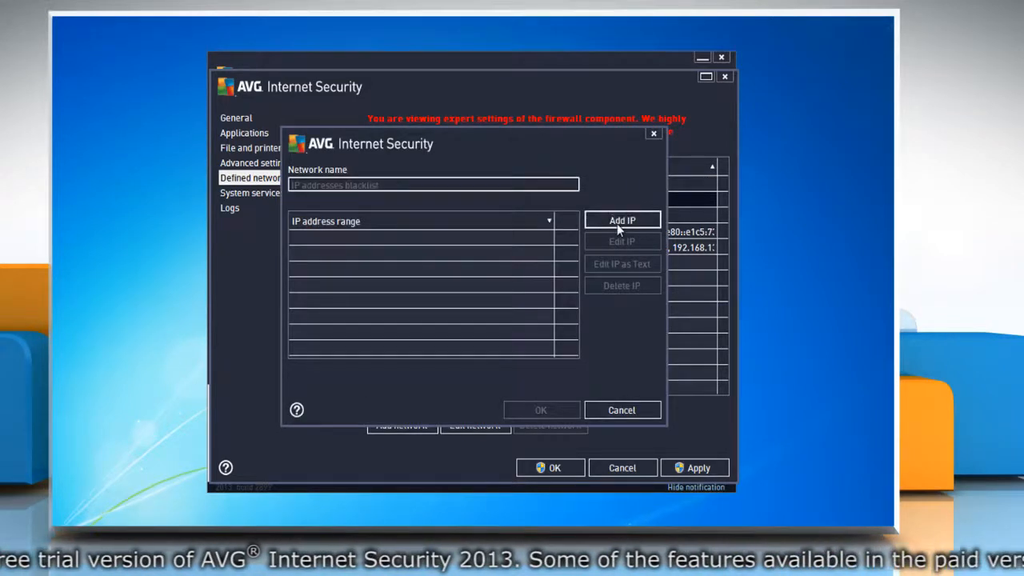
- Add 10.0.4.15 as a single IP to the blacklist network
{"action": "left_click", "coordinate": [623, 220]}
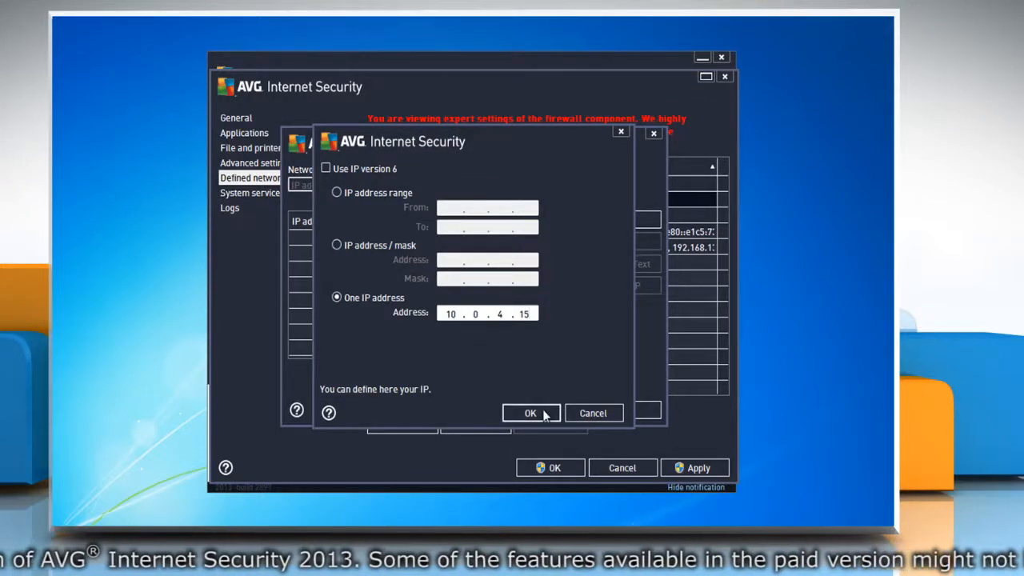
{"action": "left_click", "coordinate": [529, 412]}
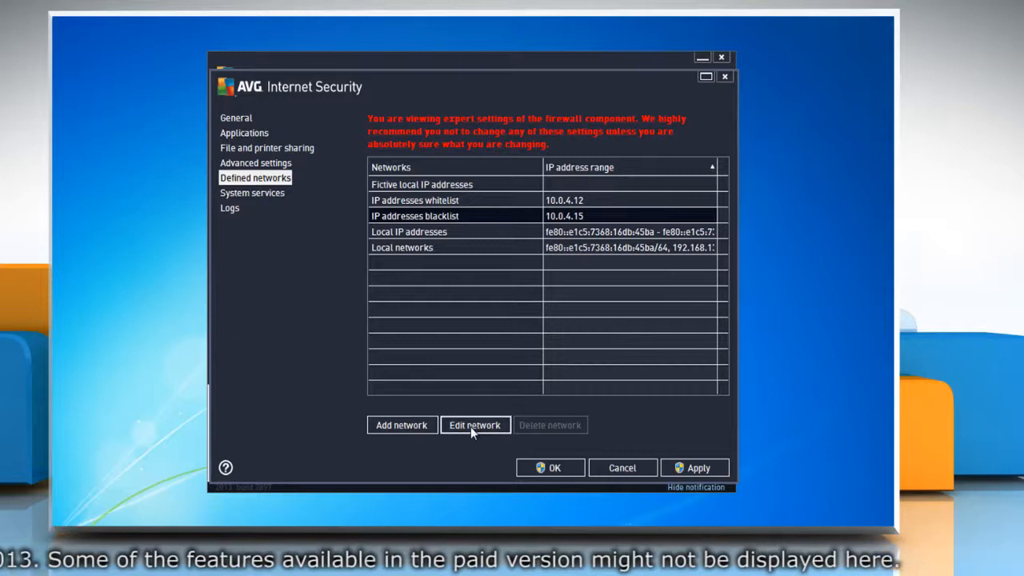
- Add 10.0.4.22 to the blacklist alongside 10.0.4.15 and save the network
{"action": "left_click", "coordinate": [475, 424]}
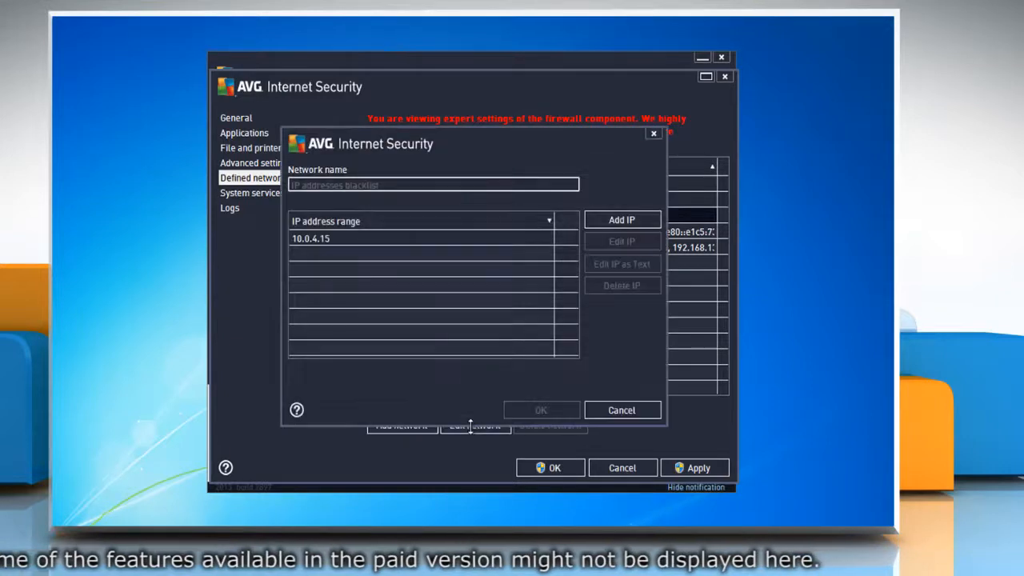
{"action": "left_click", "coordinate": [621, 219]}
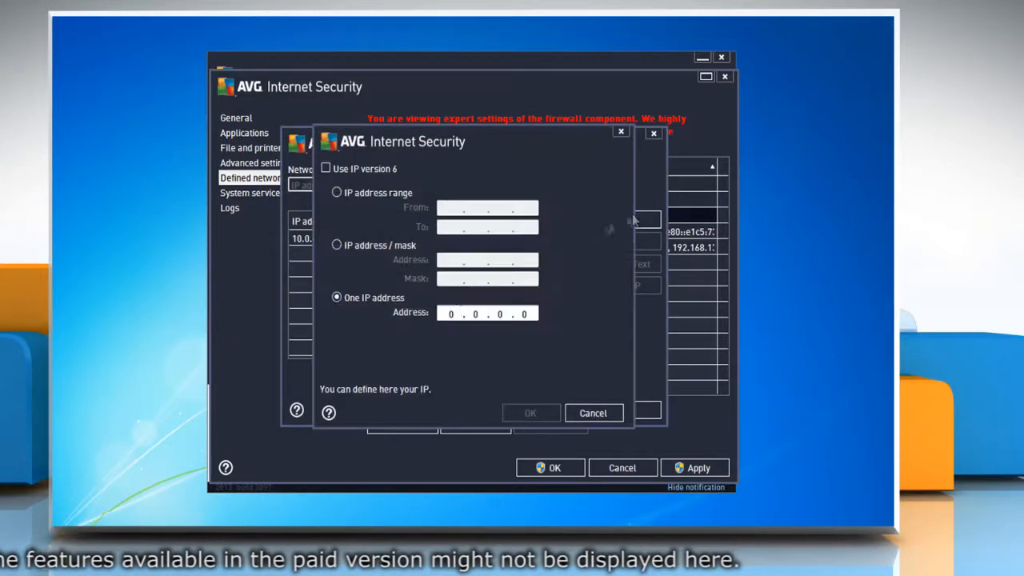
{"action": "type", "text": "10.0.4.22"}
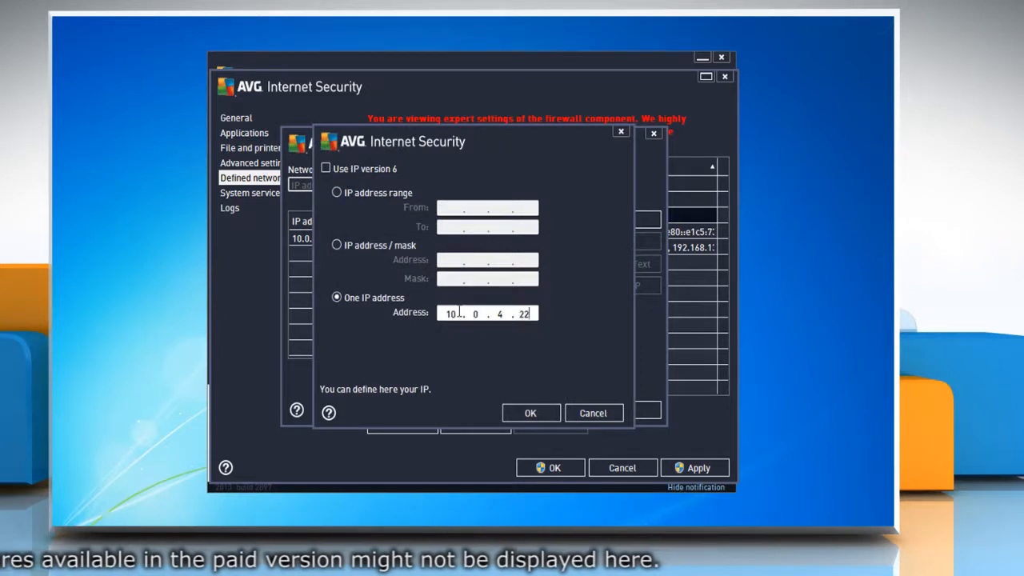
{"action": "left_click", "coordinate": [530, 413]}
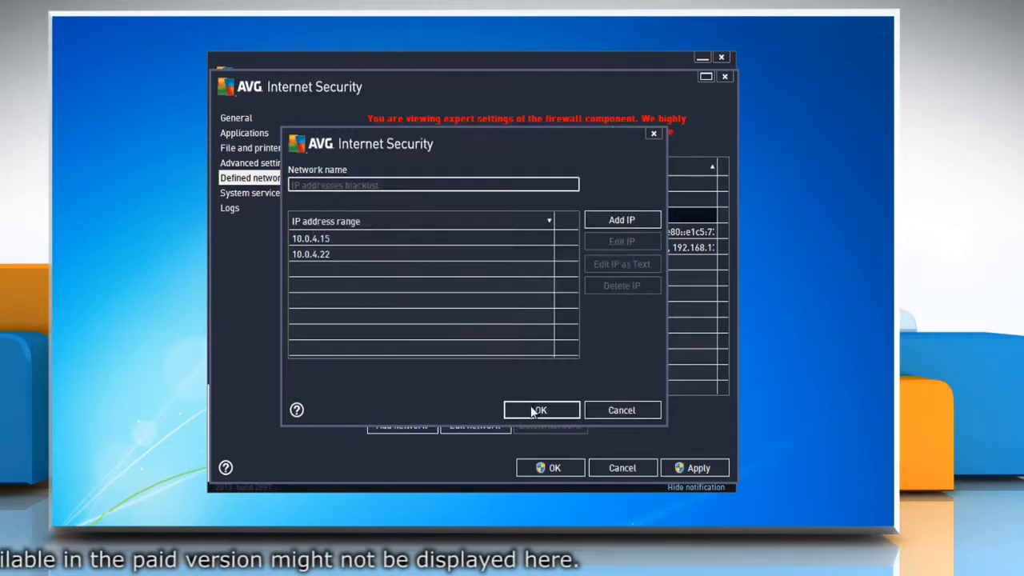
{"action": "left_click", "coordinate": [540, 410]}
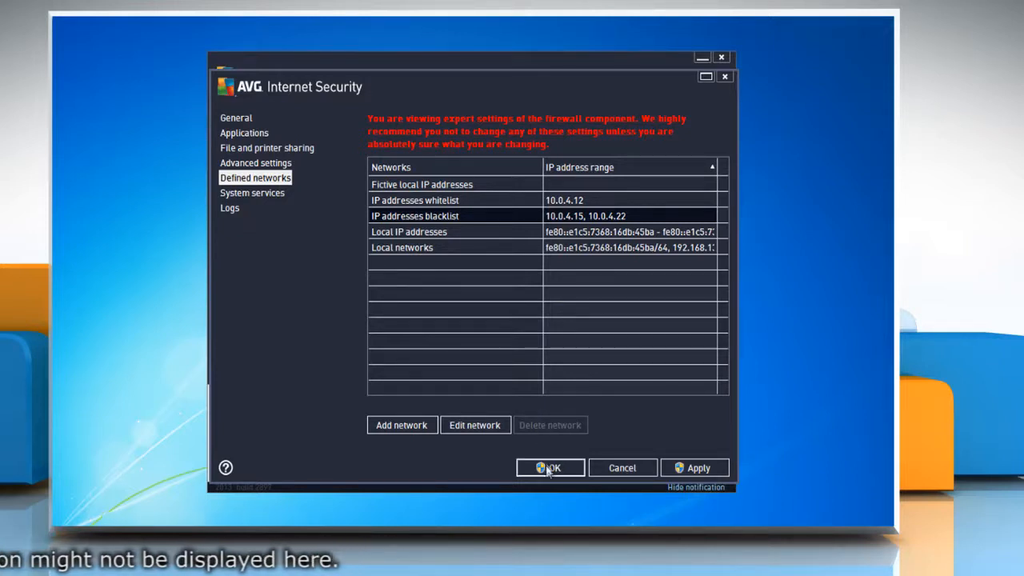
- Save the firewall settings and approve the User Account Control prompt
{"action": "left_click", "coordinate": [550, 468]}
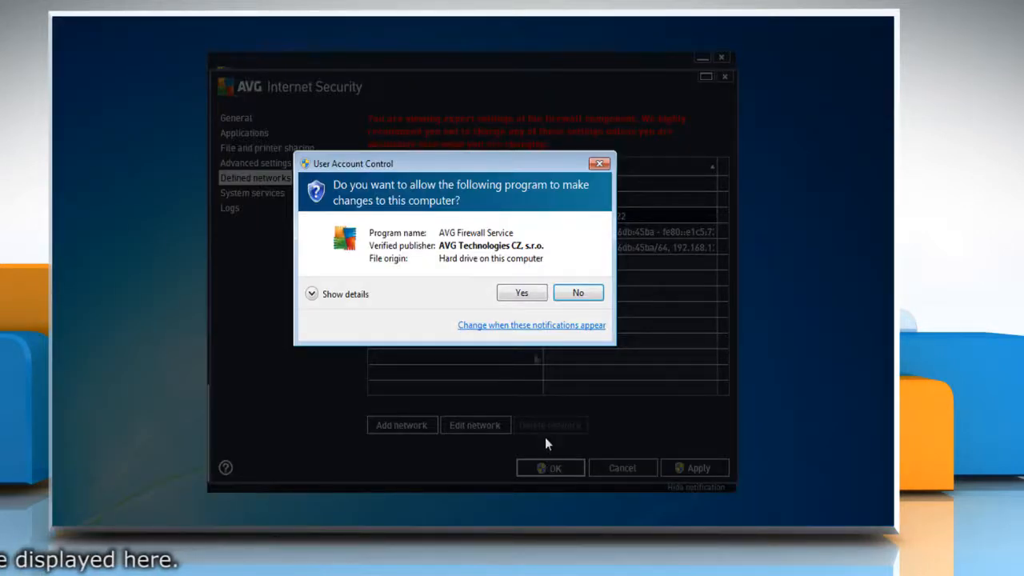
{"action": "left_click", "coordinate": [521, 292]}
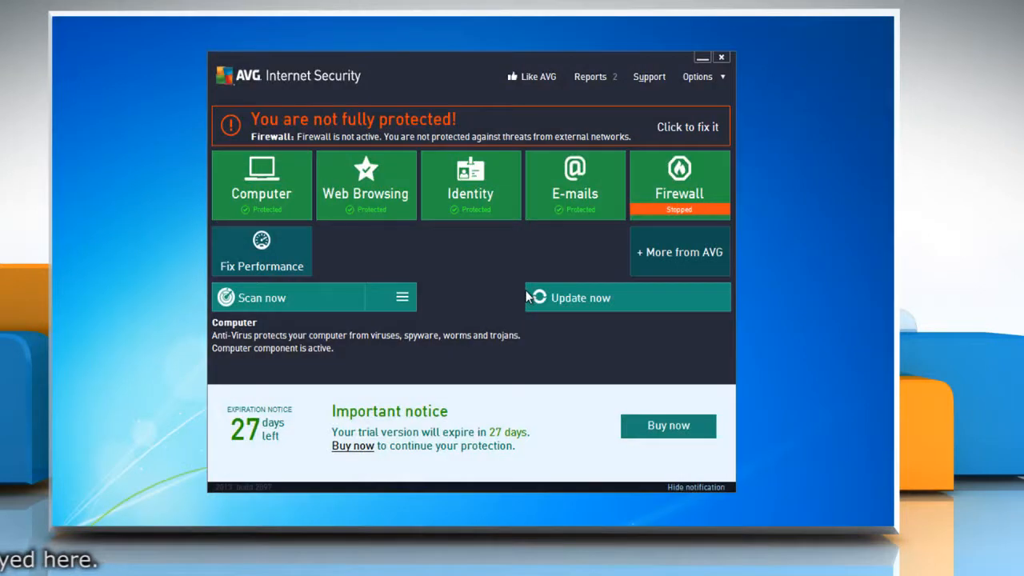
{"action": "mouse_move", "coordinate": [472, 304]}
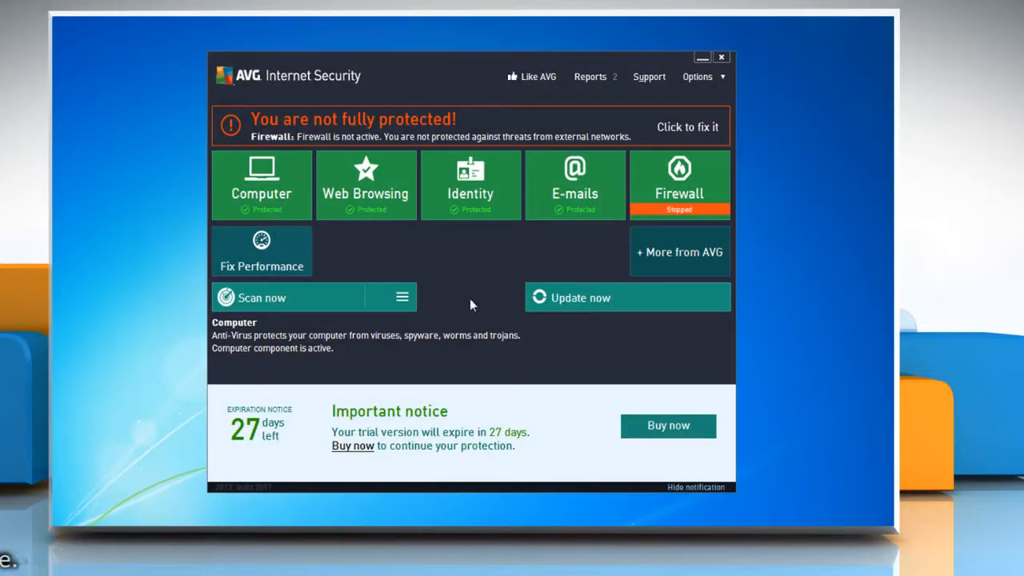